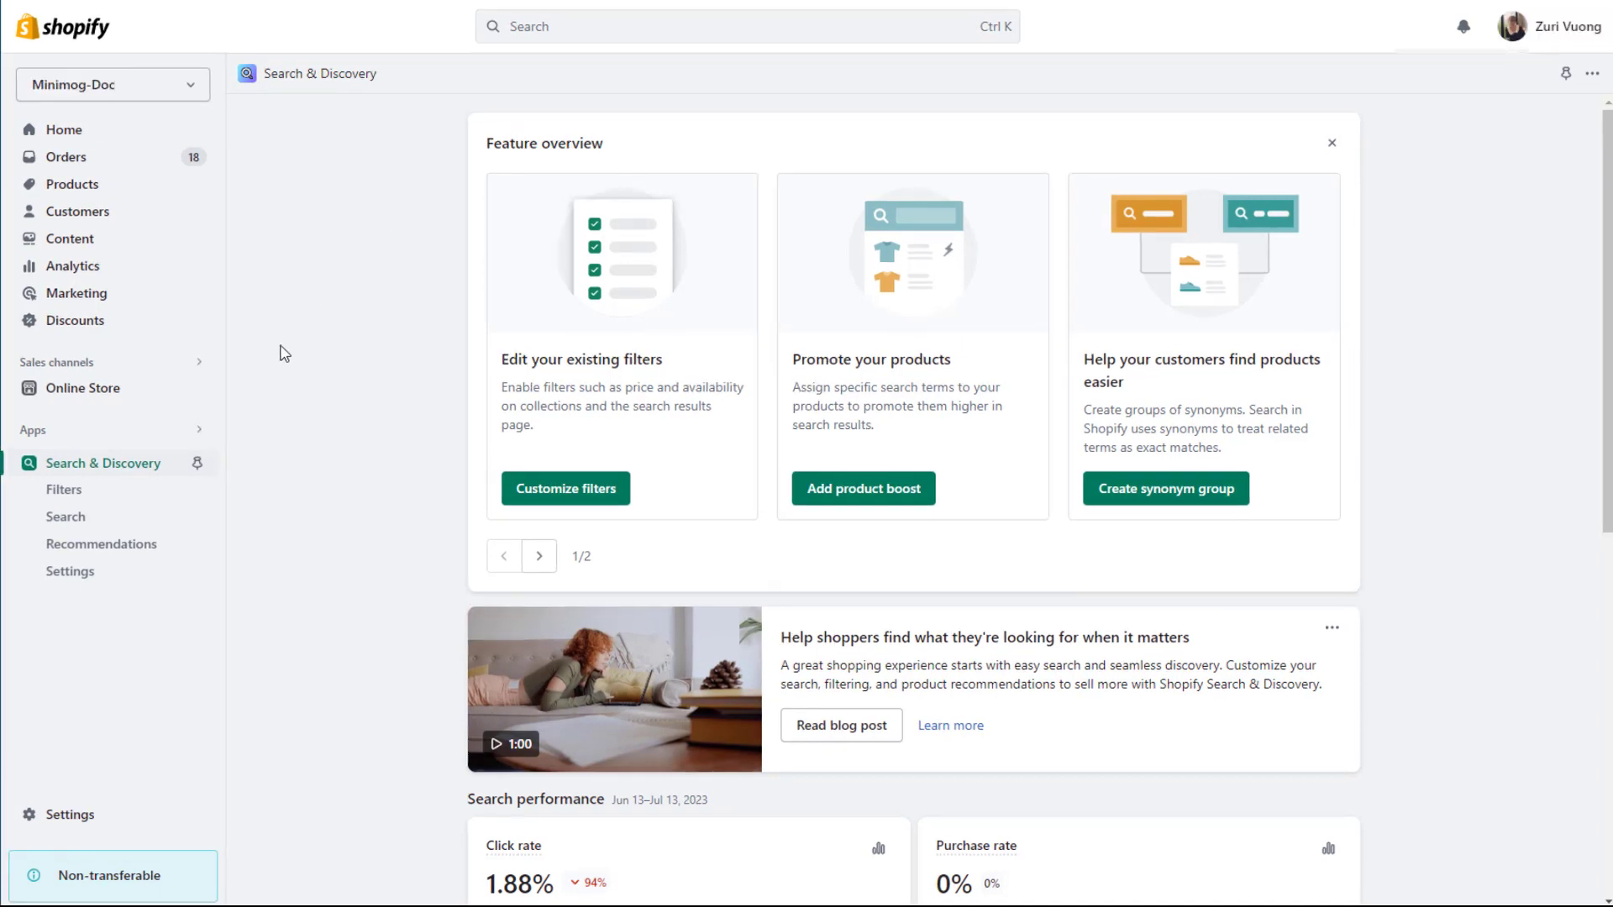
Show the Filters list with Availability, Price, Product type, Brand, Color and Size
left_click(64, 489)
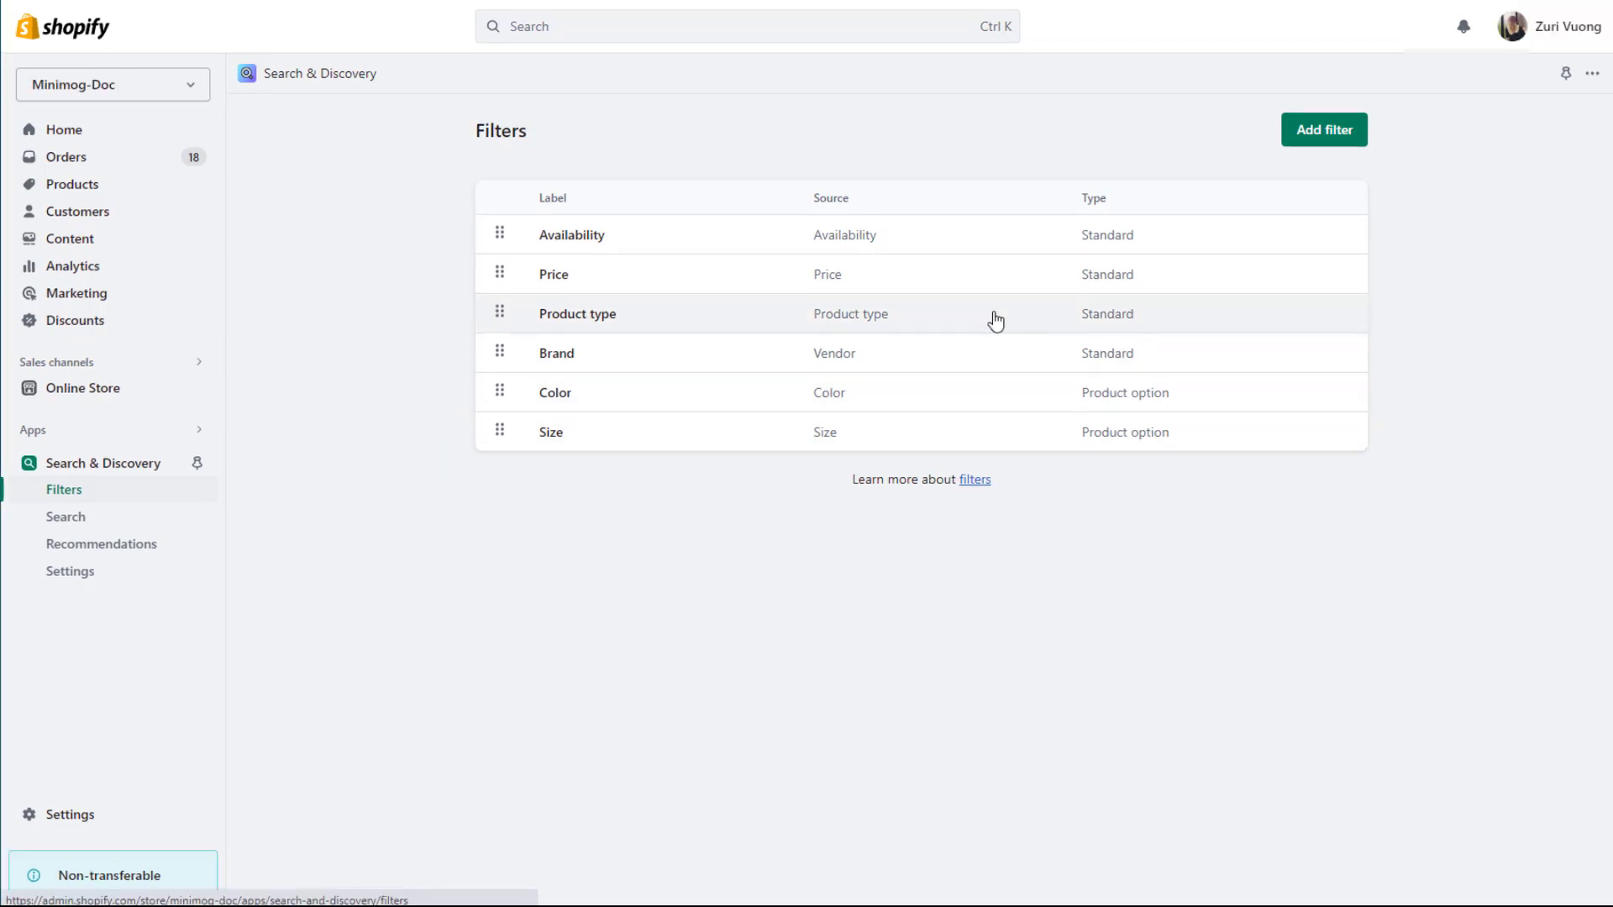